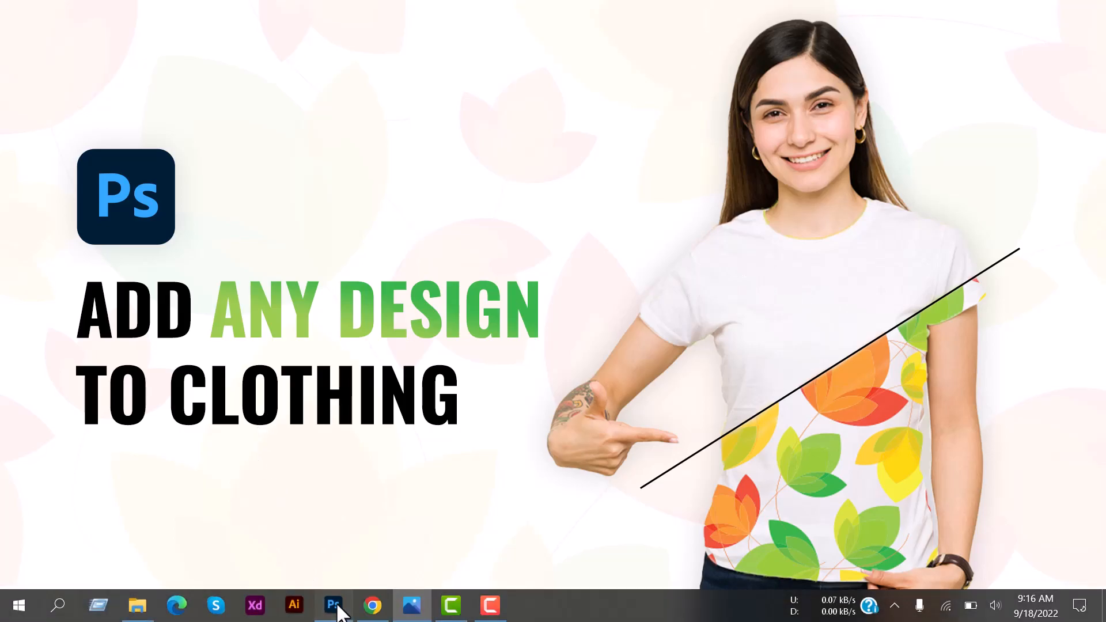
- Scale the flower pattern to about 57% and move it up over the white t-shirt
click(334, 605)
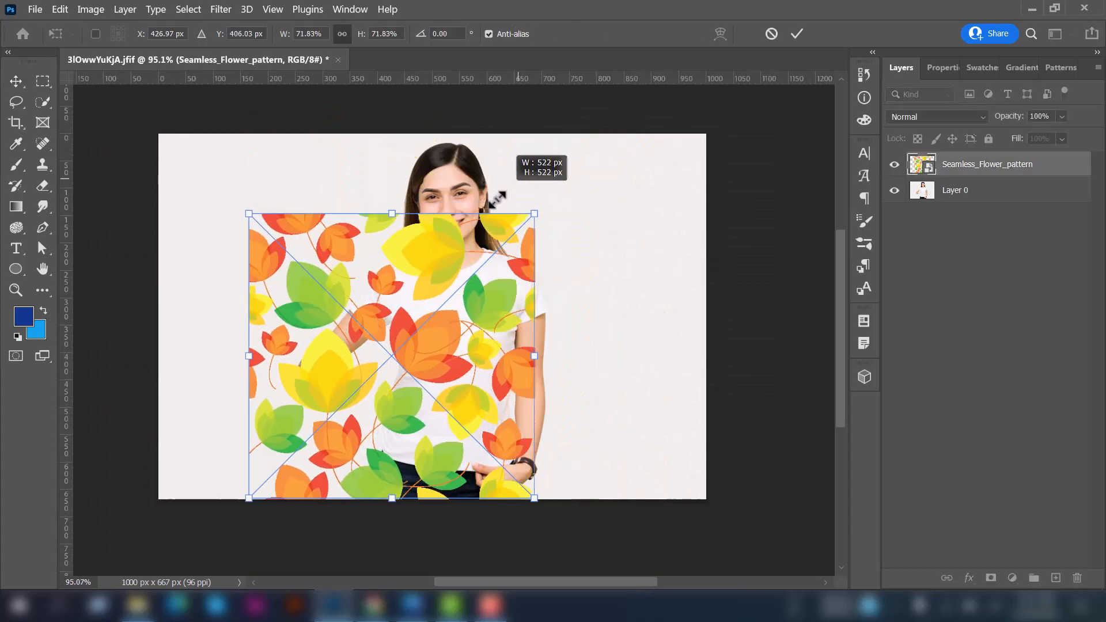
drag(534, 498, 473, 388)
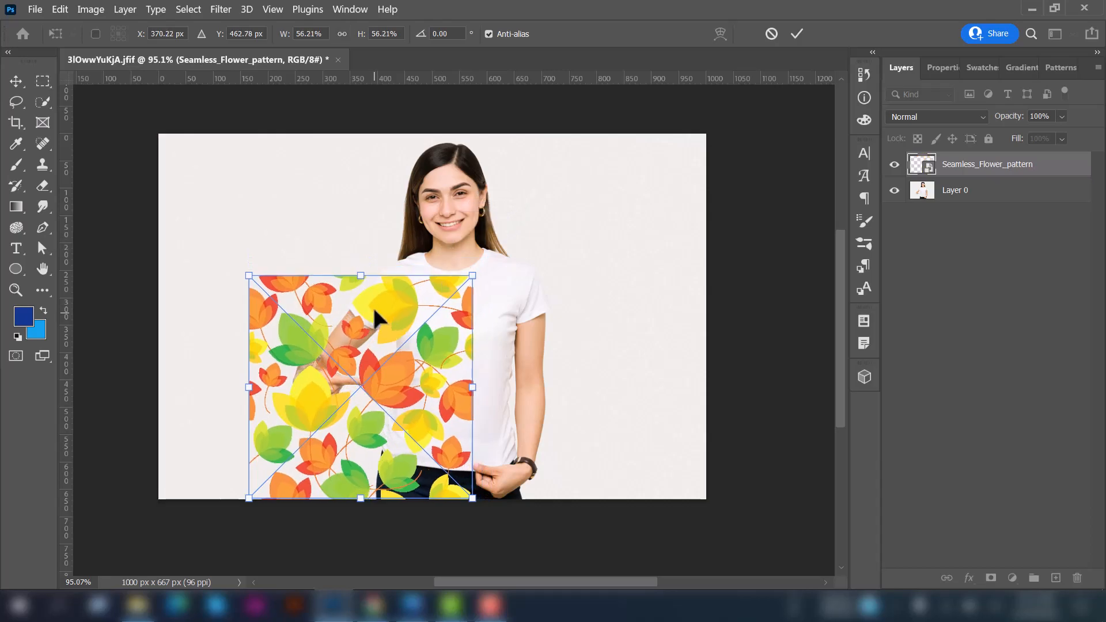
drag(360, 332, 448, 306)
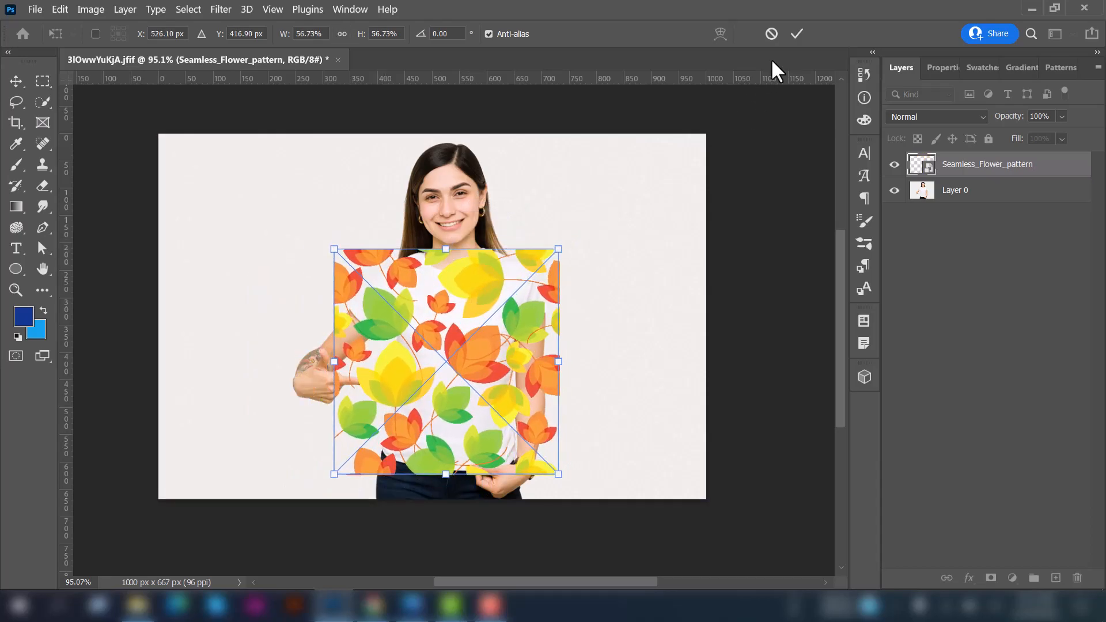
- Commit the transform, then Quick-select the white t-shirt area on Layer 0
click(16, 100)
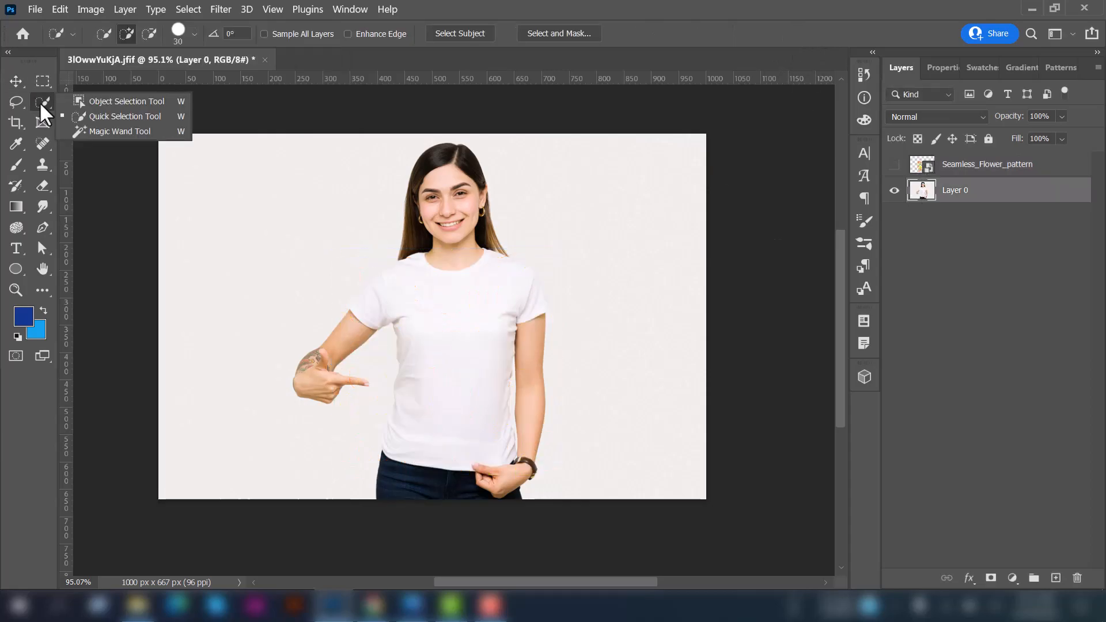
mouse_move(110, 117)
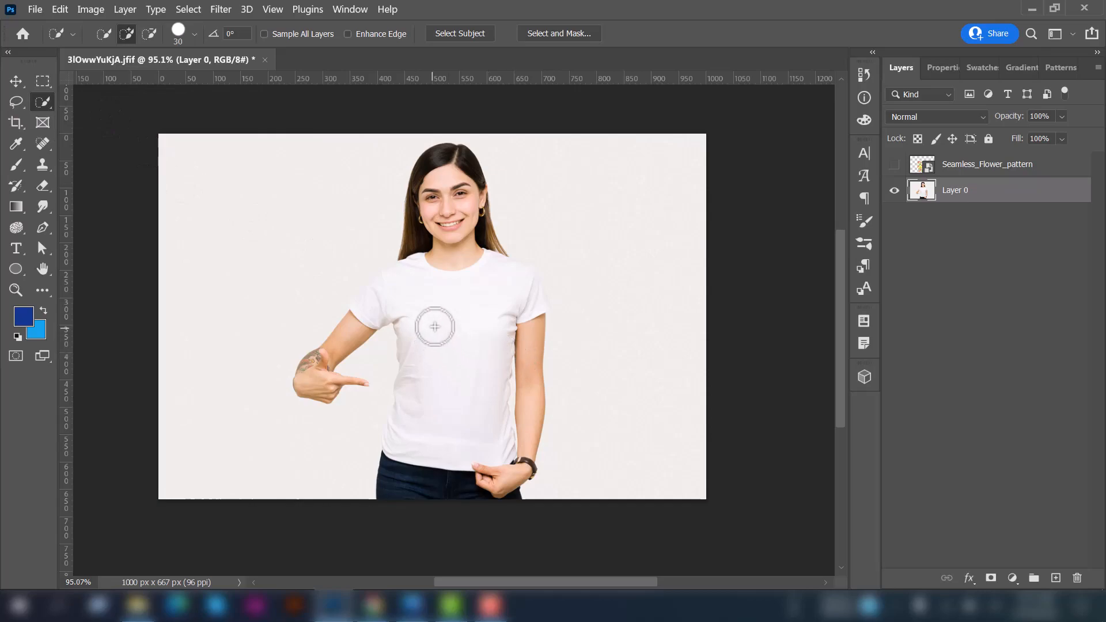
drag(436, 327, 498, 314)
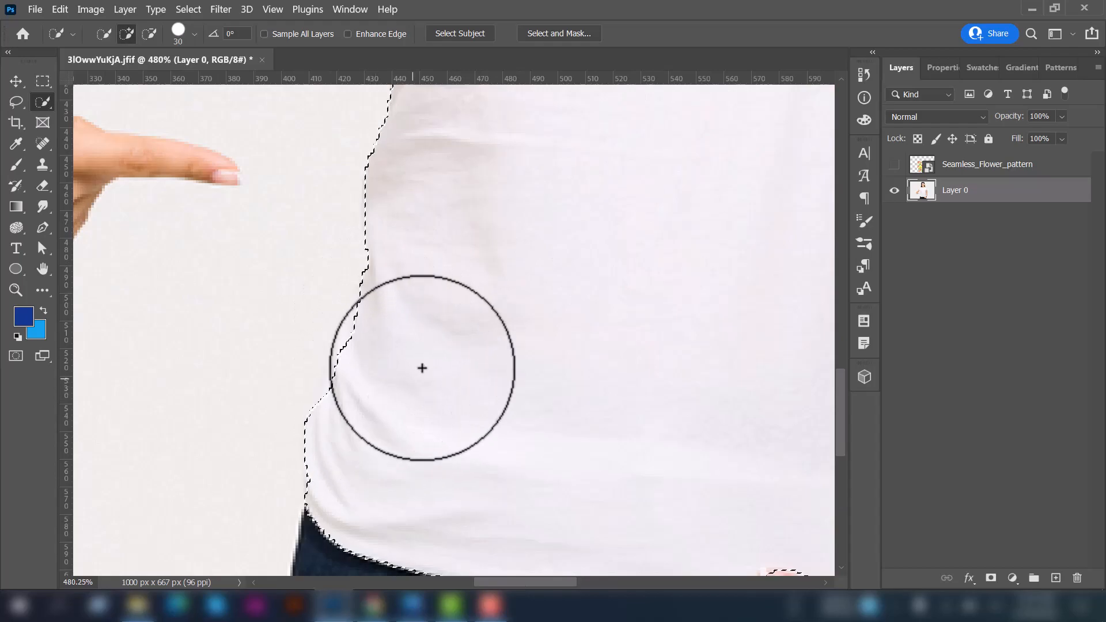
click(15, 102)
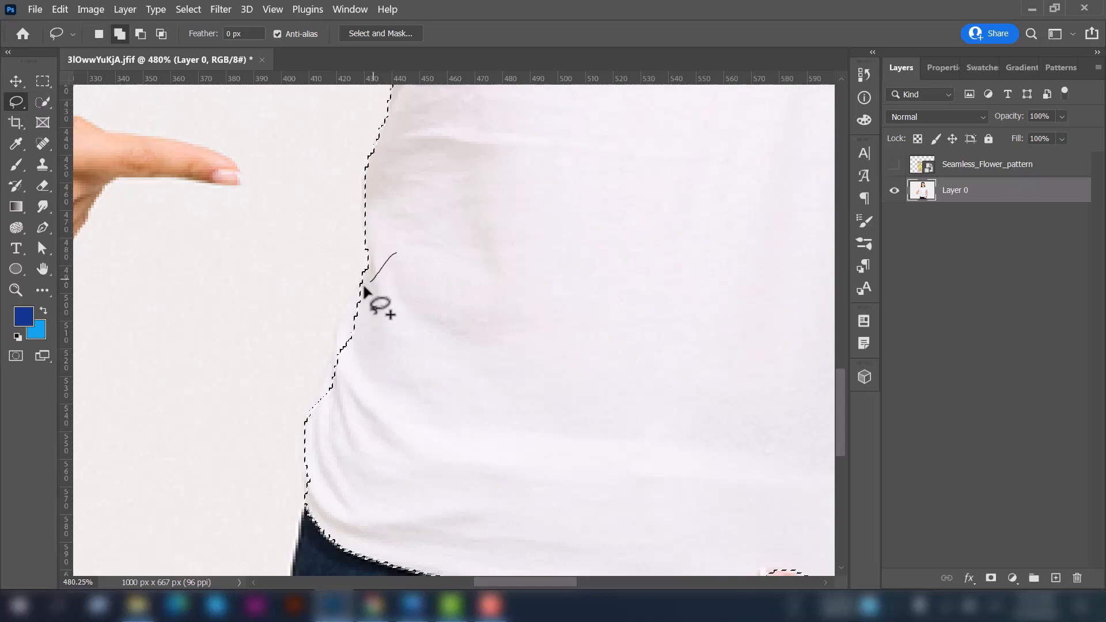
- Lasso-add the missed shirt edge and subtract the thumb and jeans from the selection
drag(365, 291, 303, 435)
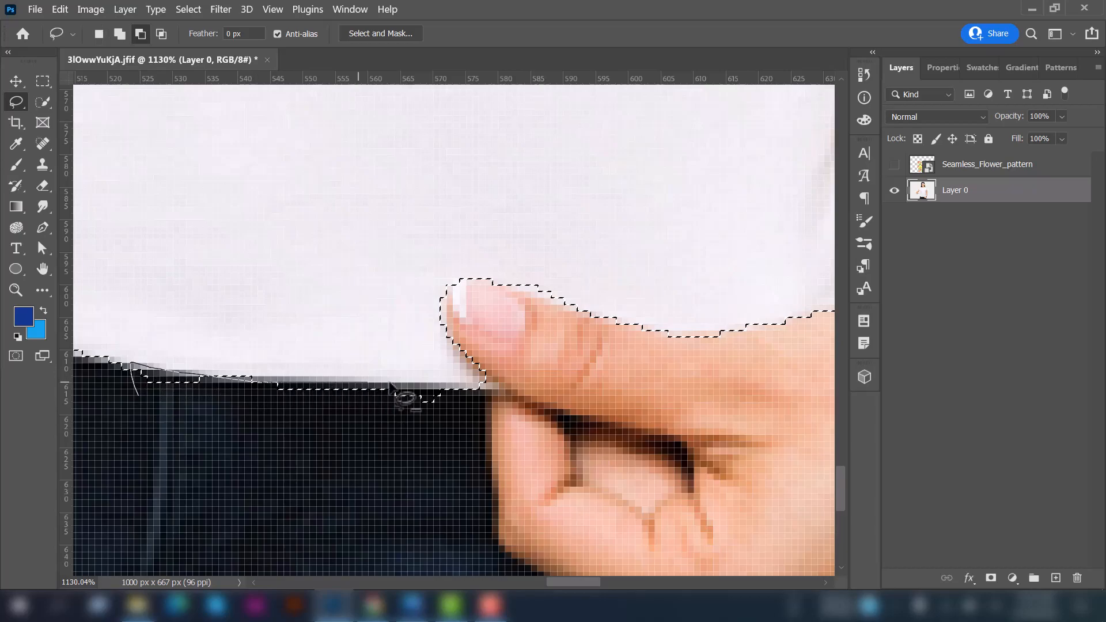
drag(405, 385, 148, 416)
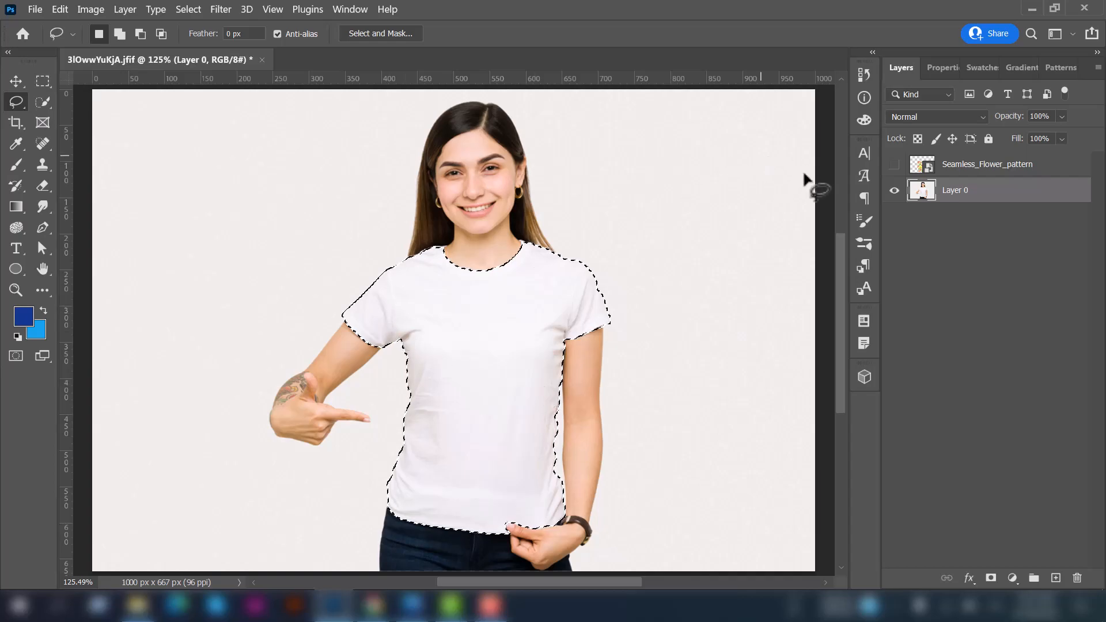
- Make Seamless_Flower_pattern visible and add a layer mask from the t-shirt selection
click(988, 164)
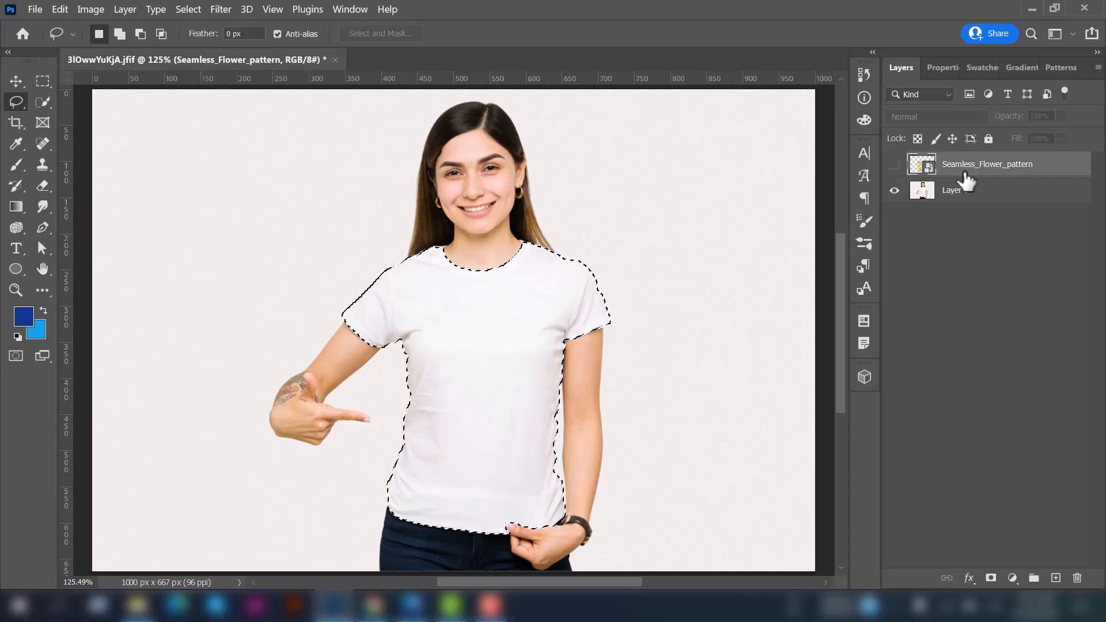
click(895, 164)
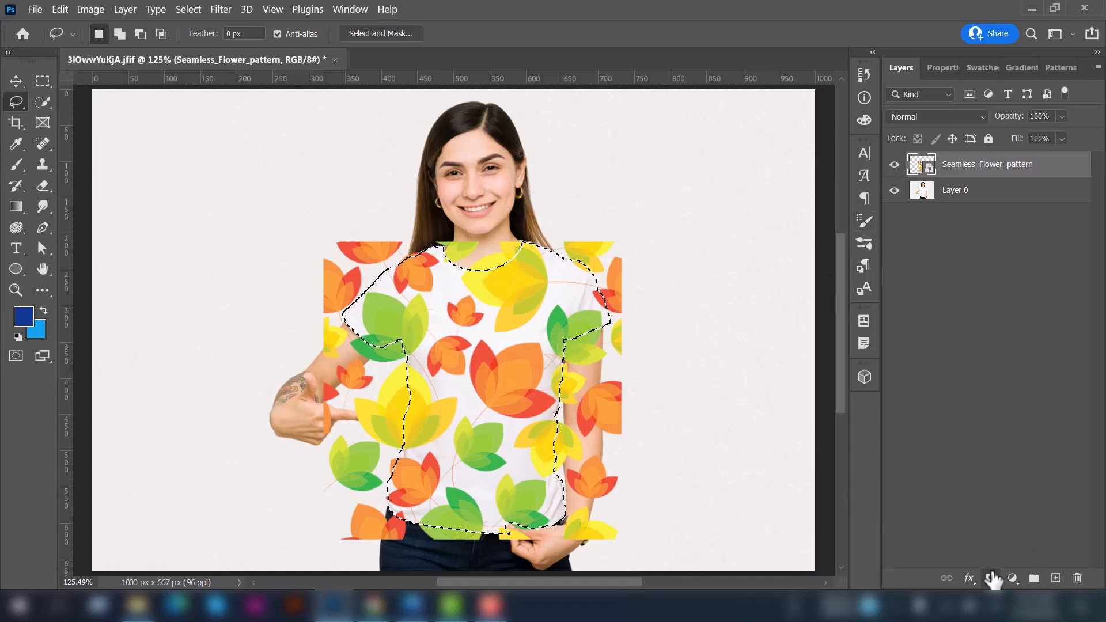
click(992, 577)
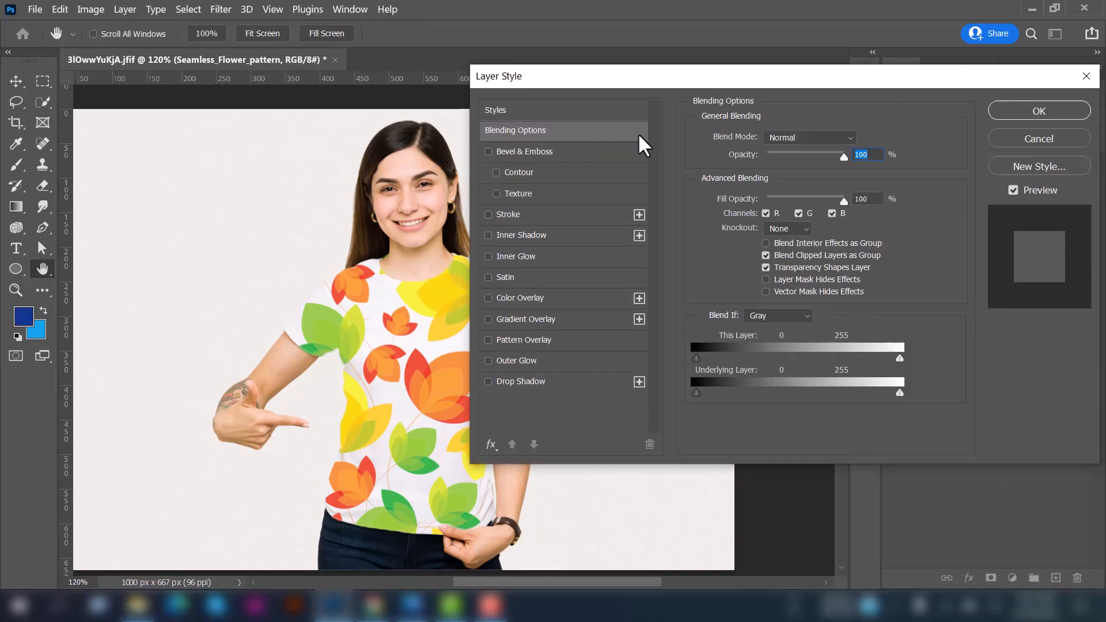
- Set Blend If to This Layer 30/239 and Underlying 32, then confirm
drag(498, 76, 601, 75)
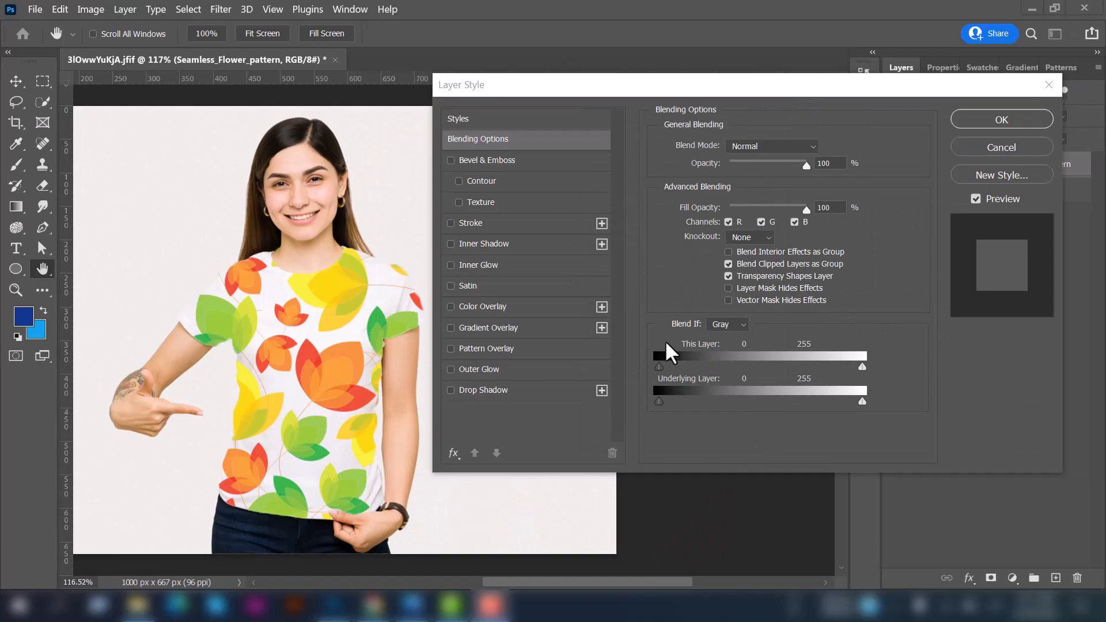
mouse_move(695, 339)
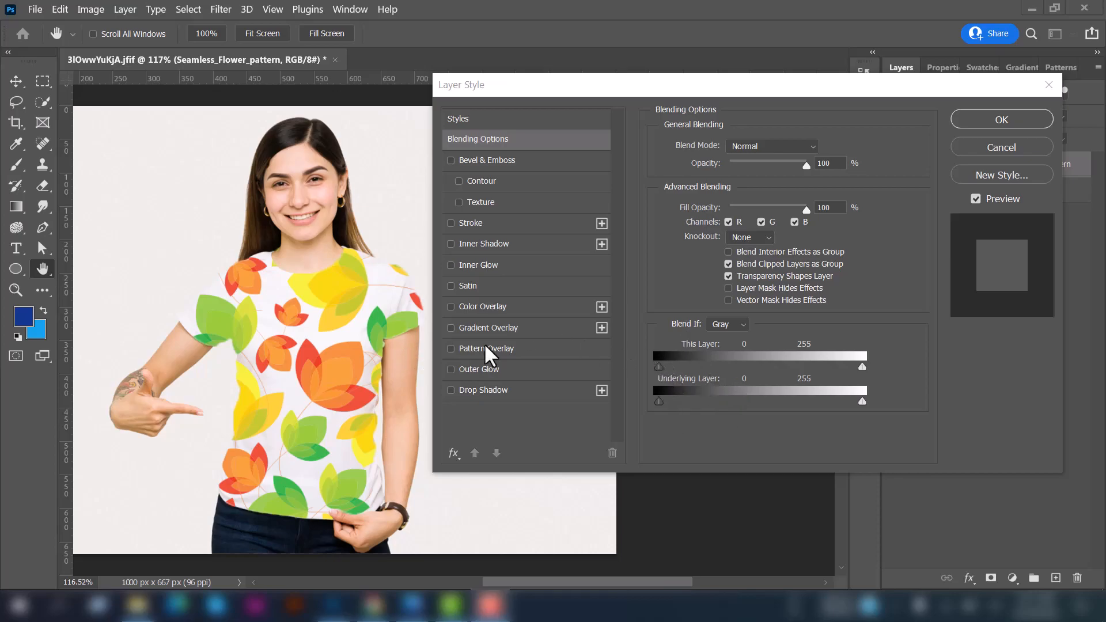
mouse_move(389, 346)
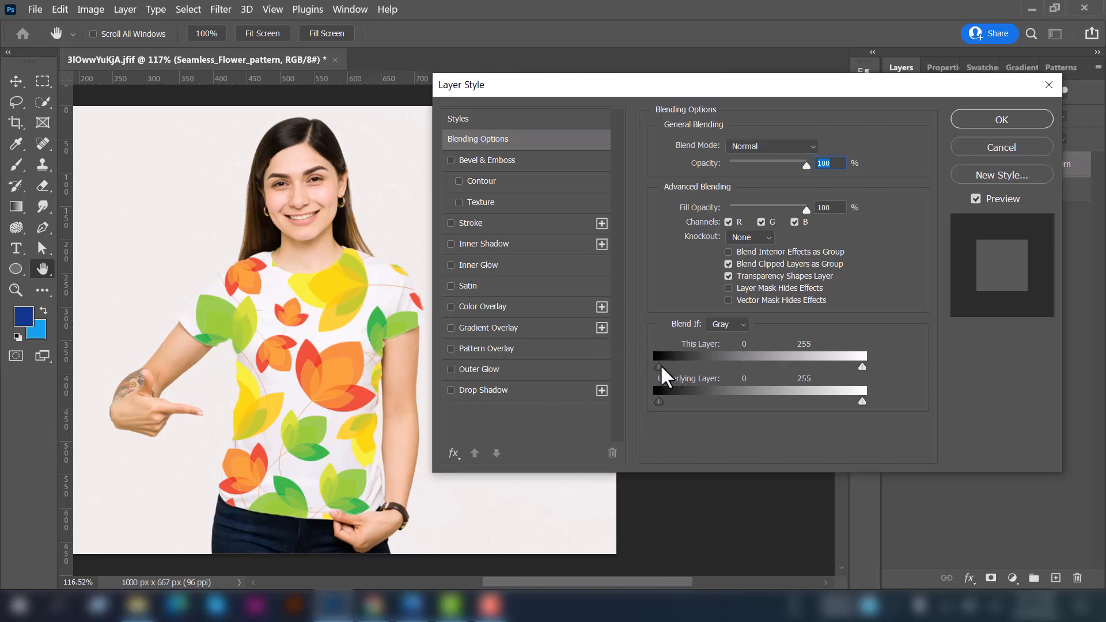
drag(660, 367, 681, 367)
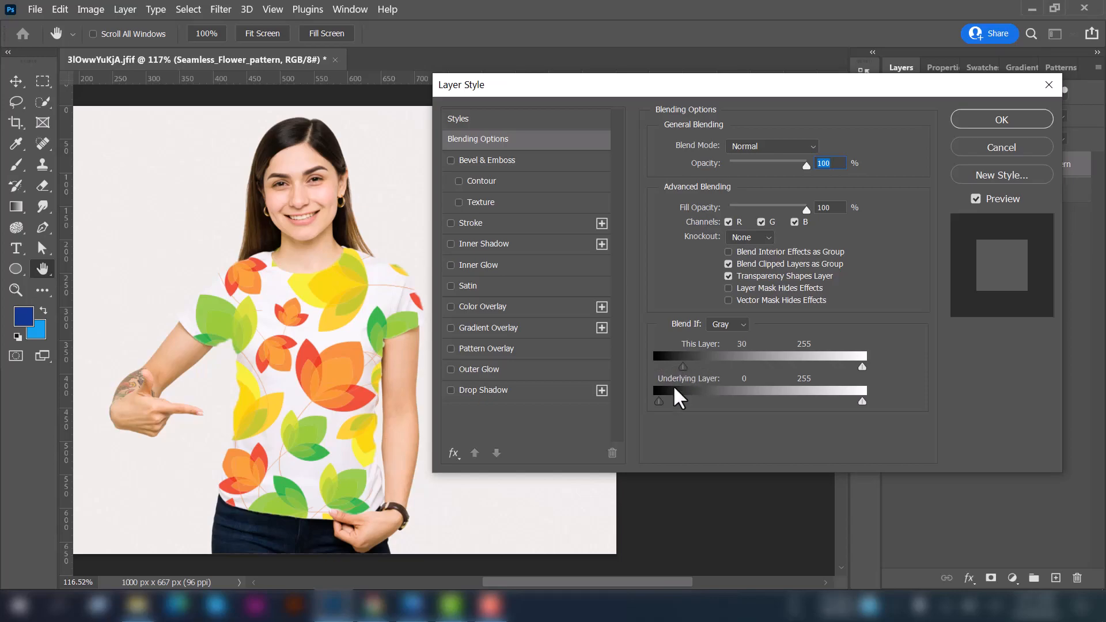
drag(658, 401, 685, 401)
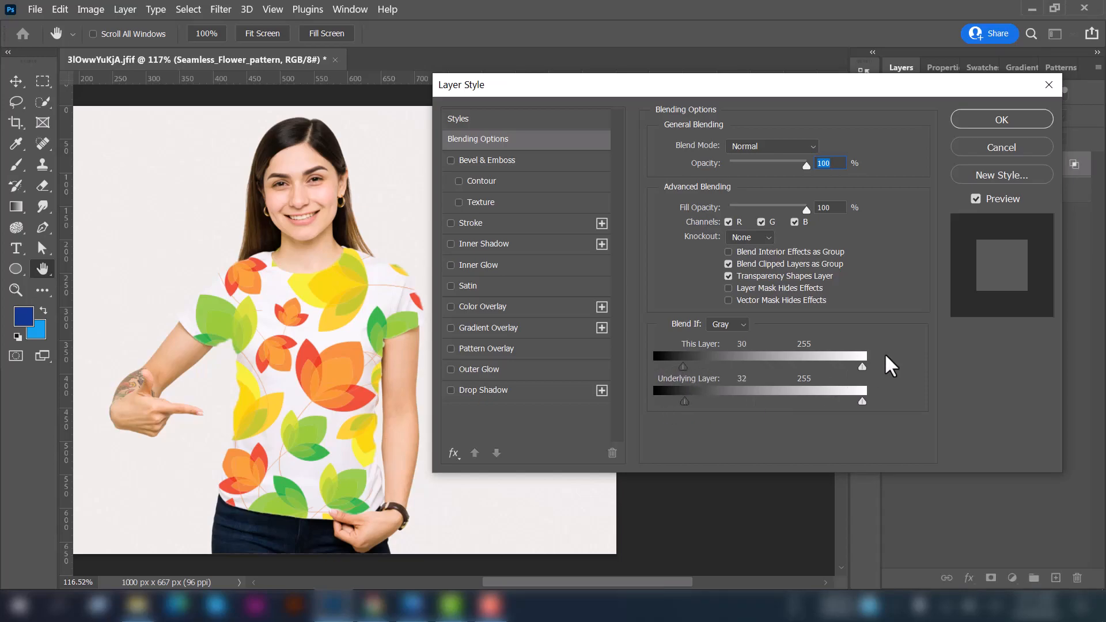
drag(862, 365, 833, 366)
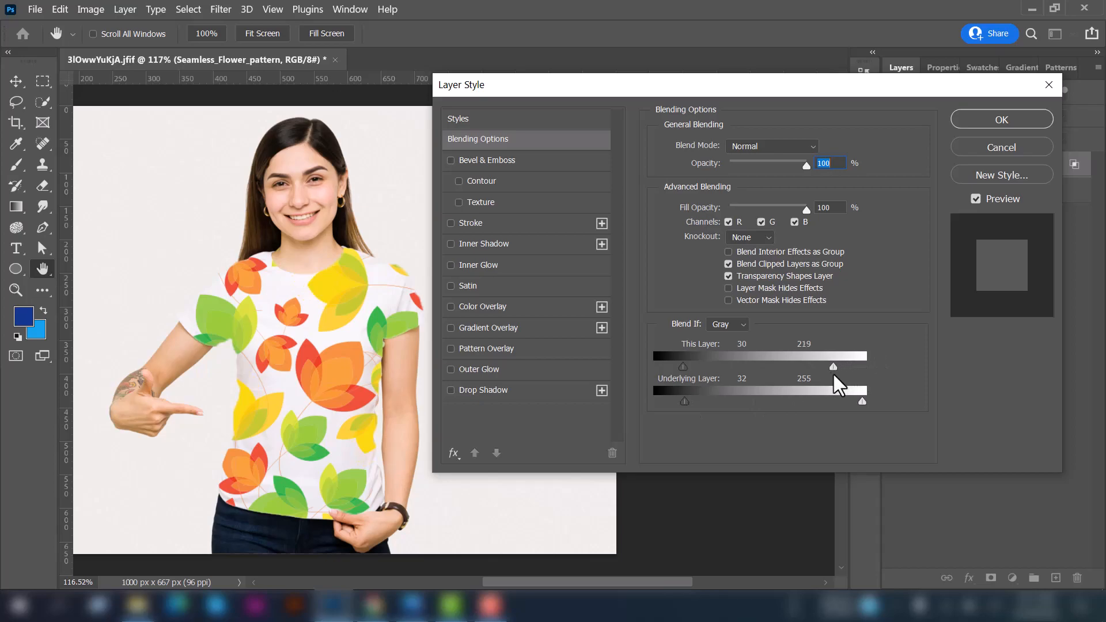
drag(832, 367, 828, 367)
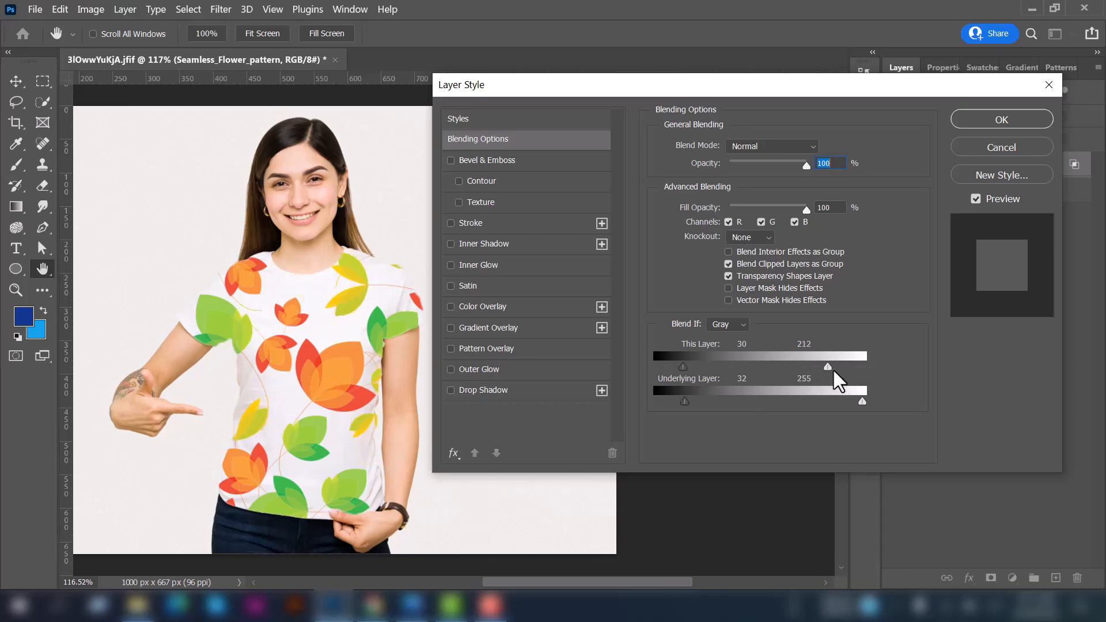
drag(827, 367, 850, 367)
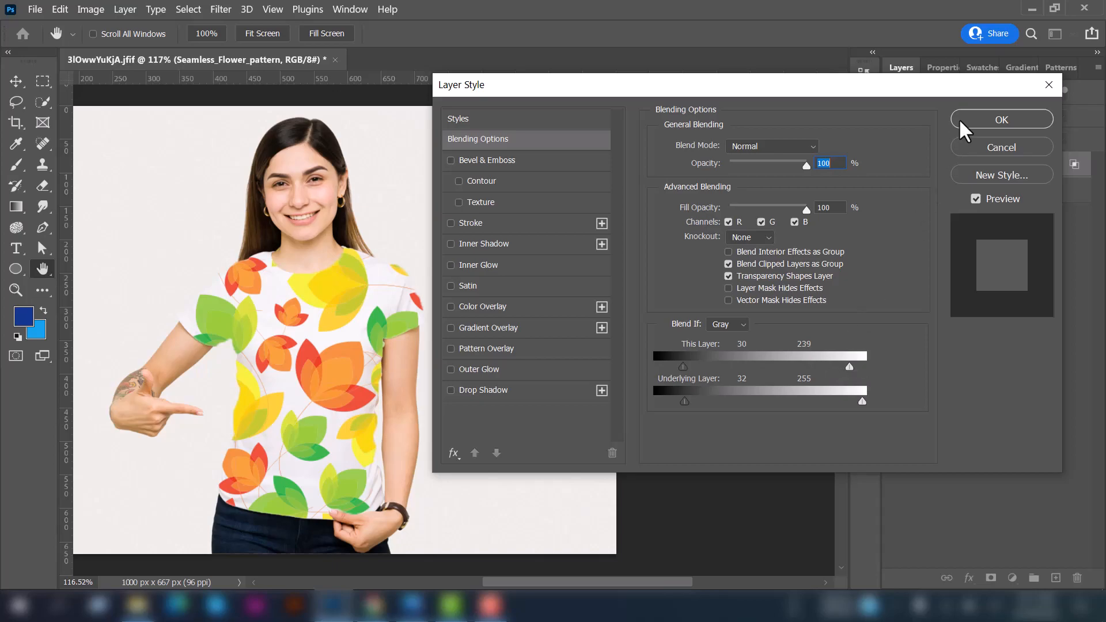
click(1002, 118)
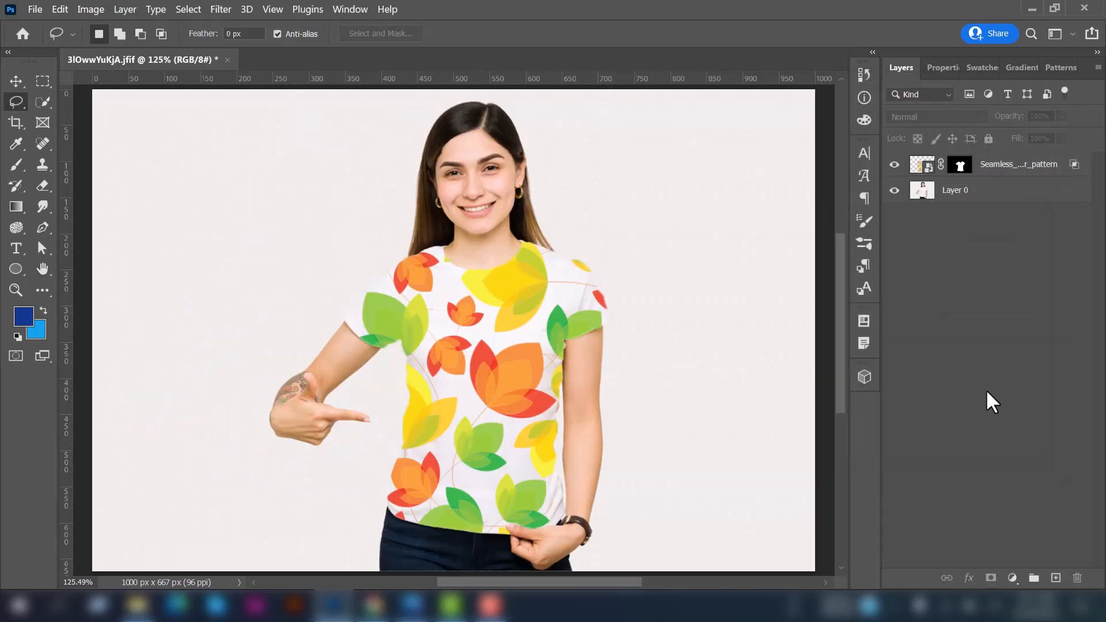